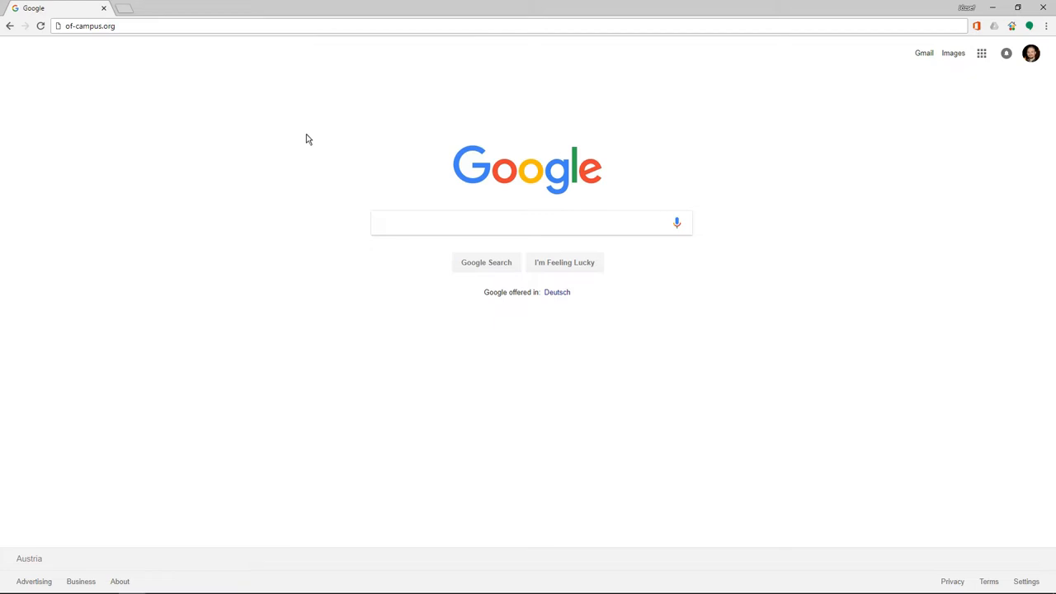
mouse_move(163, 47)
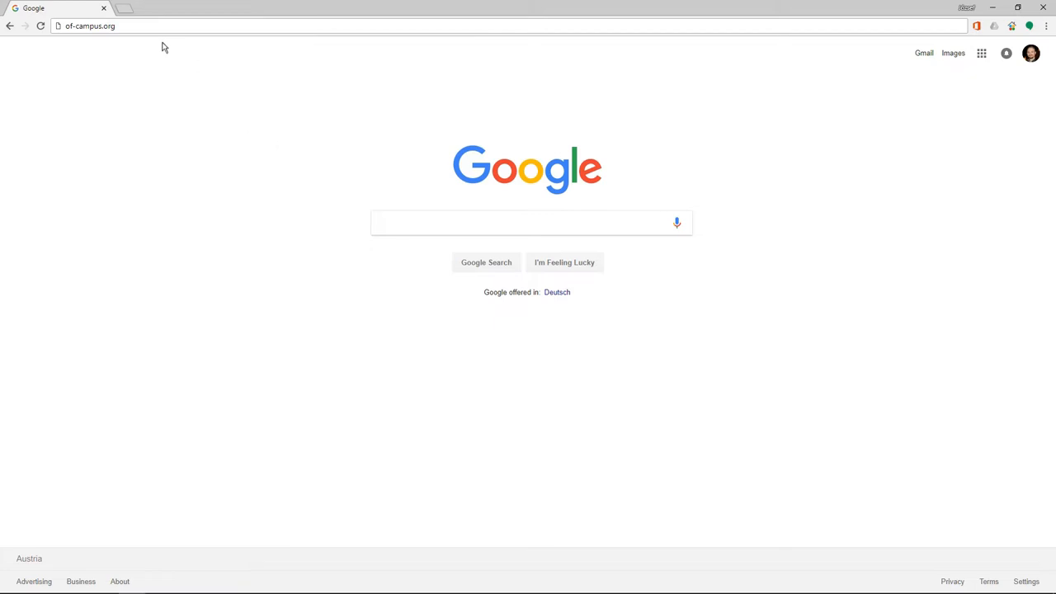
Load of-campus.org, redirecting to the 'Welcome to advanced OpenFOAM' course page.
click(89, 26)
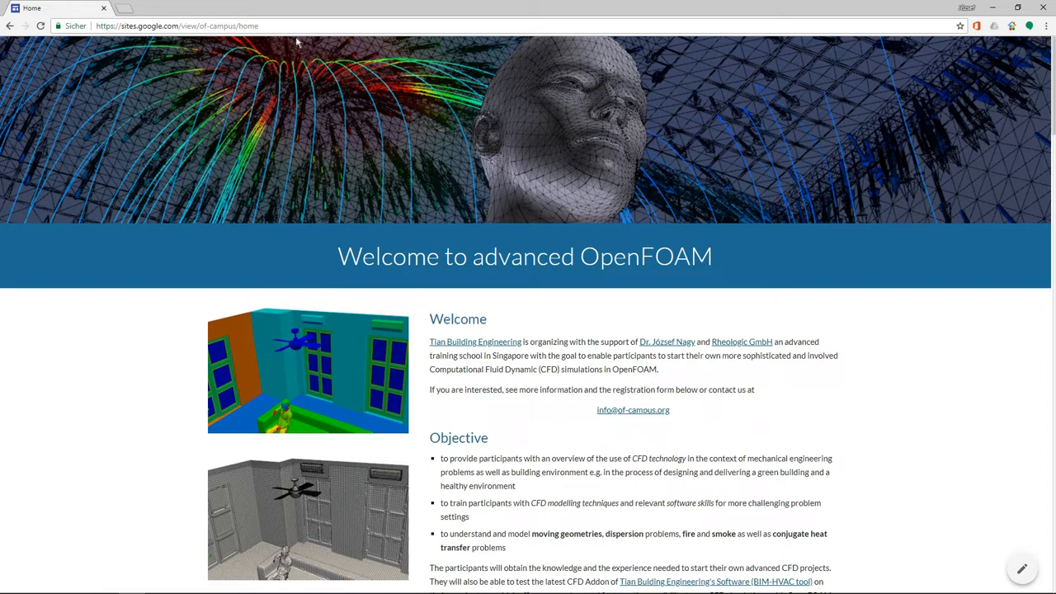
mouse_move(475, 341)
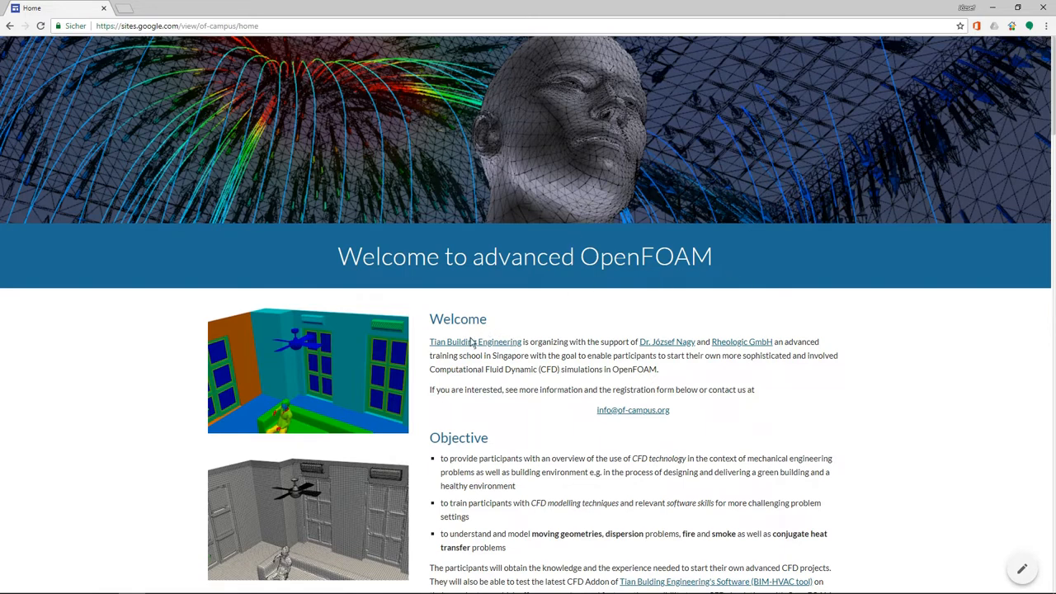
mouse_move(865, 313)
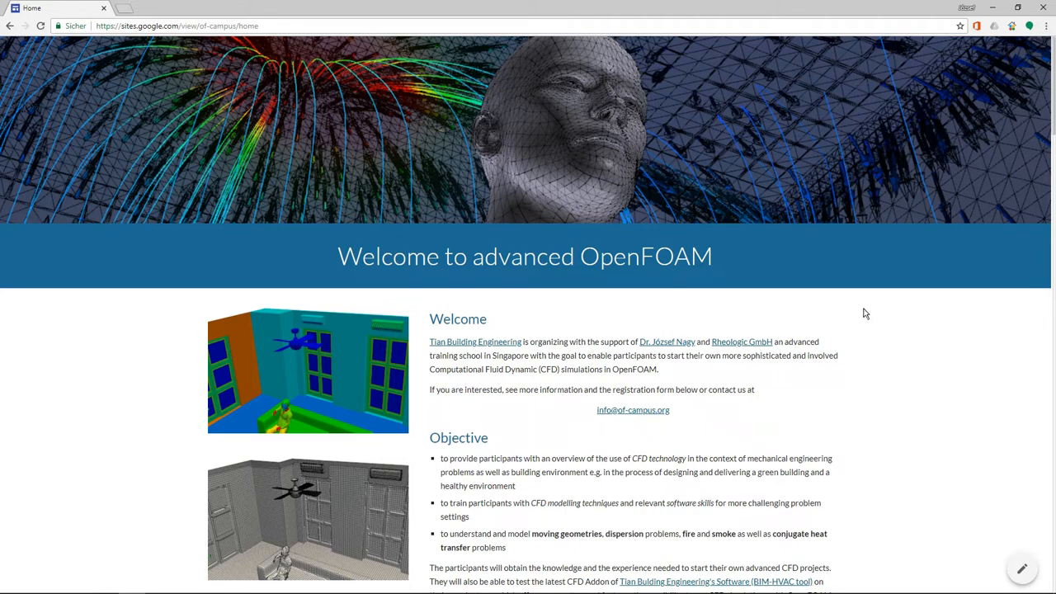
Scroll past Objective to the Target audience, Prerequisites and Details sections.
scroll(down, 3)
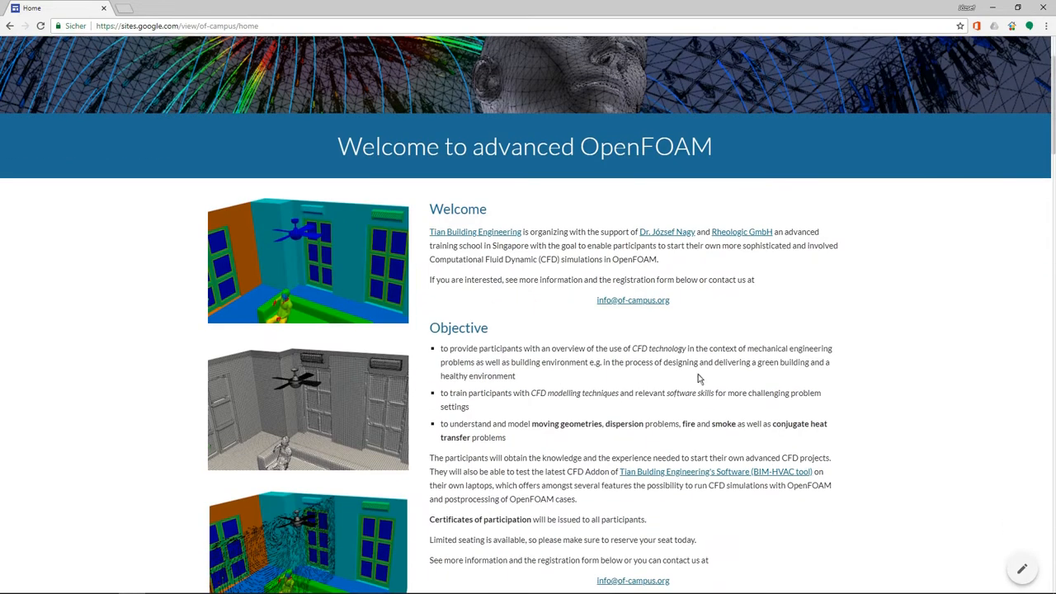
mouse_move(913, 398)
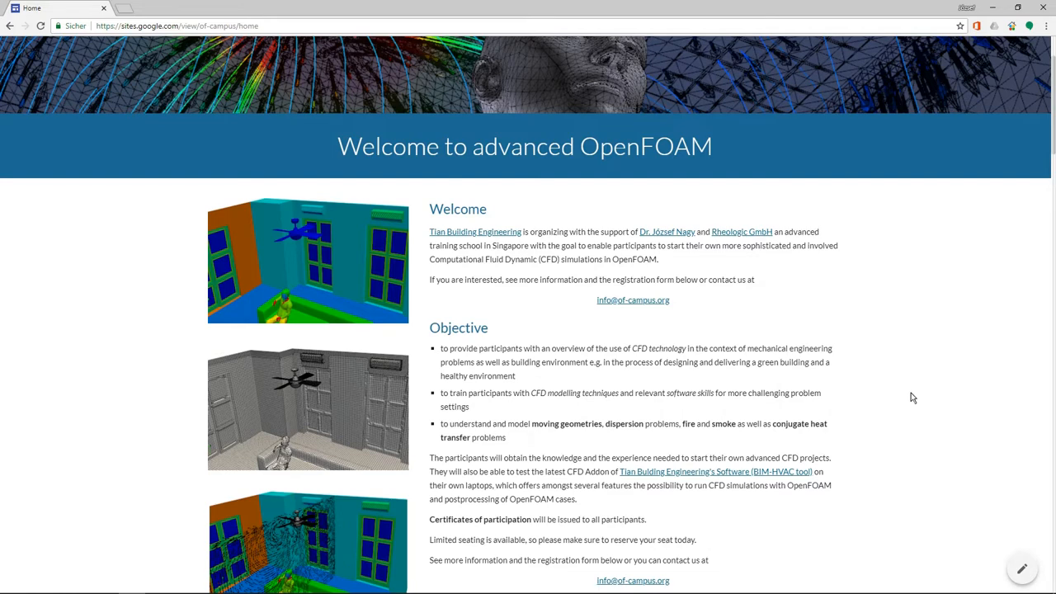
scroll(down, 3)
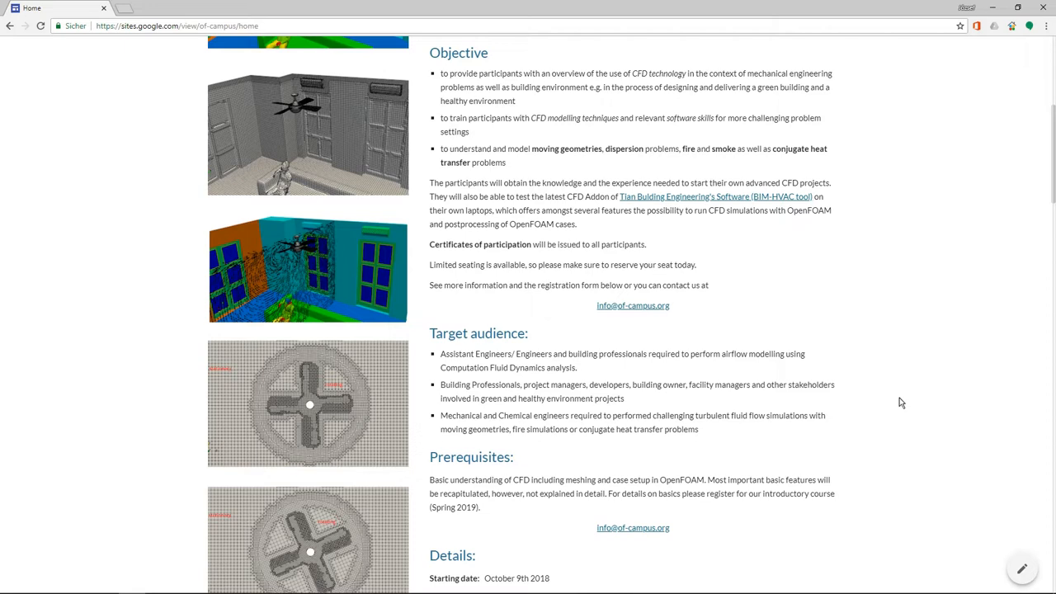
mouse_move(822, 390)
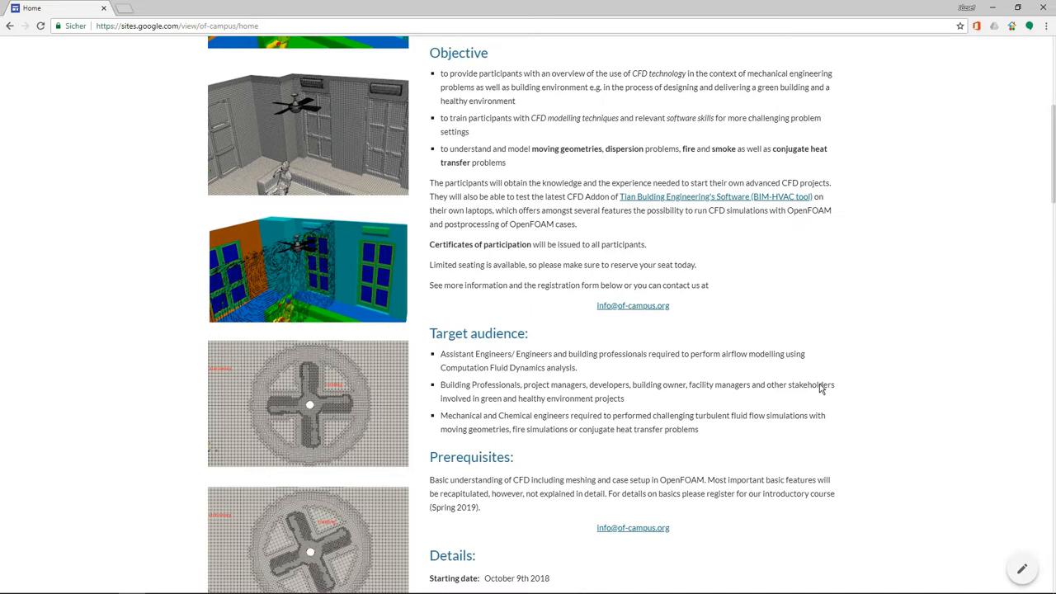
mouse_move(817, 391)
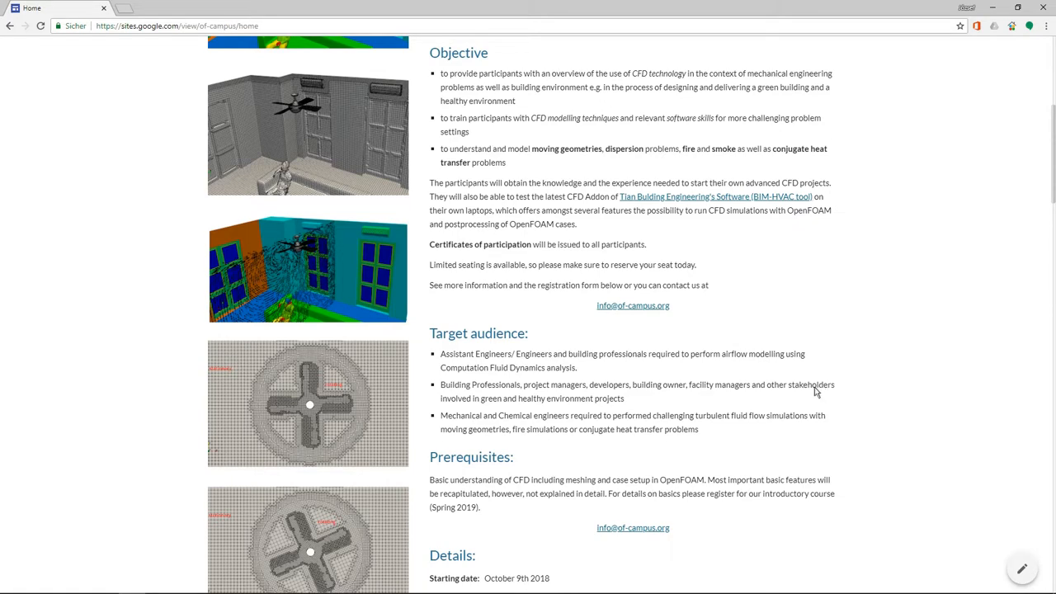
scroll(down, 3)
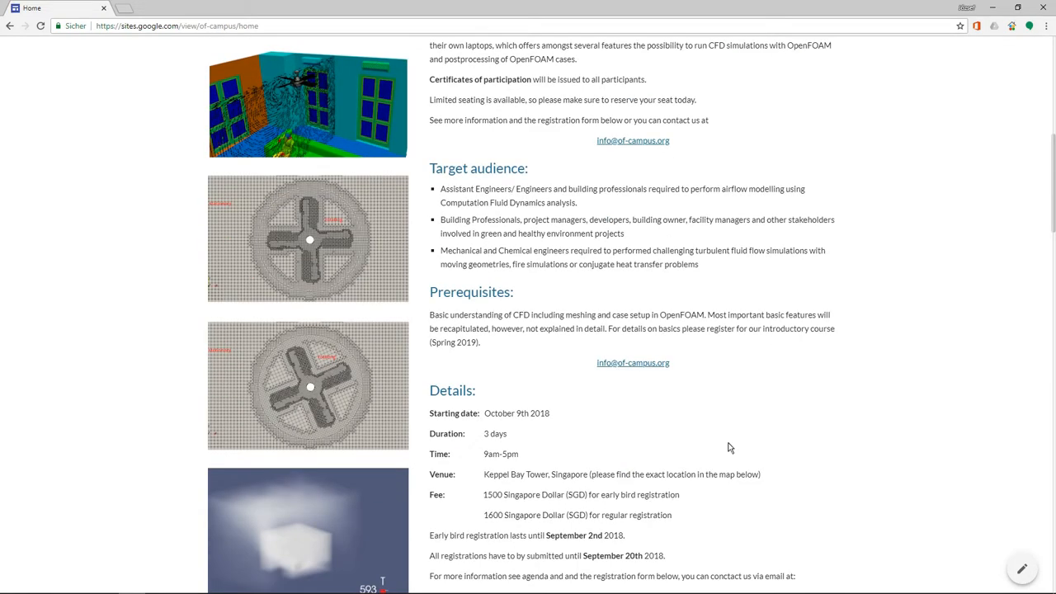
Scroll to show the whole Details section and the Keppel Bay Tower venue map.
scroll(down, 3)
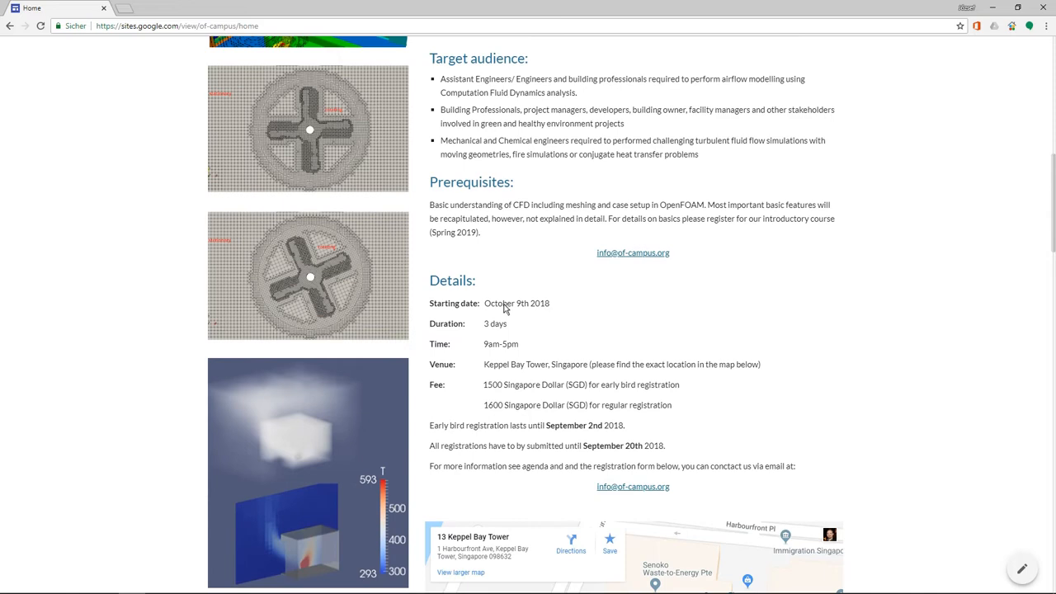
mouse_move(519, 309)
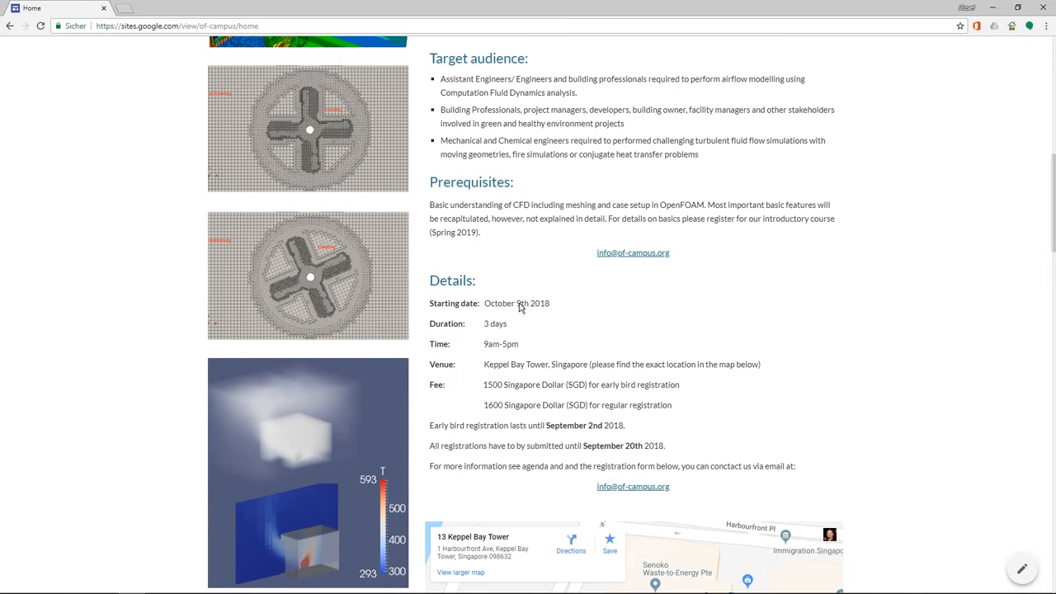
mouse_move(505, 332)
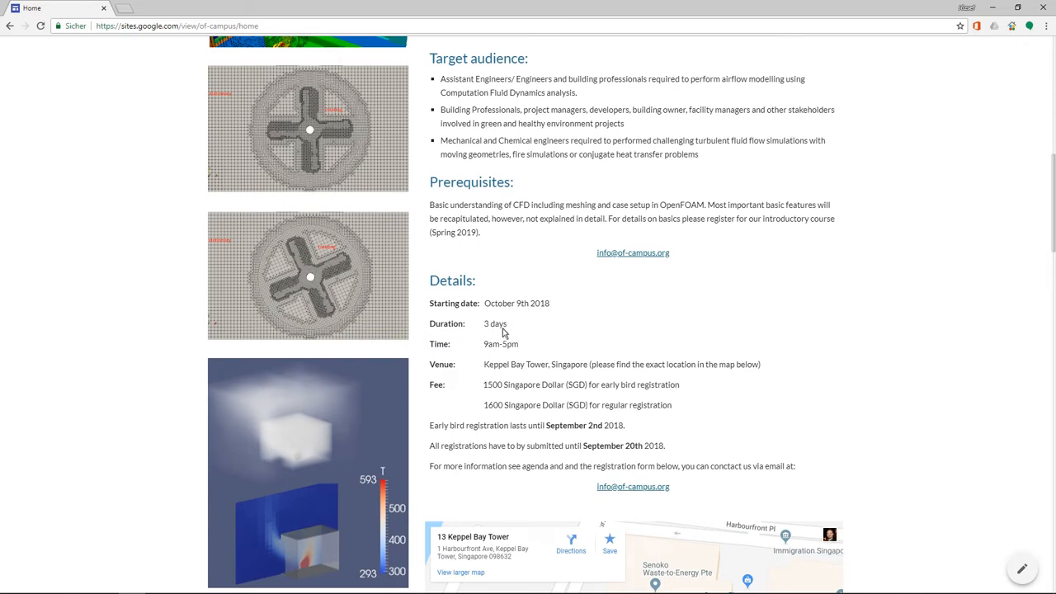
mouse_move(508, 328)
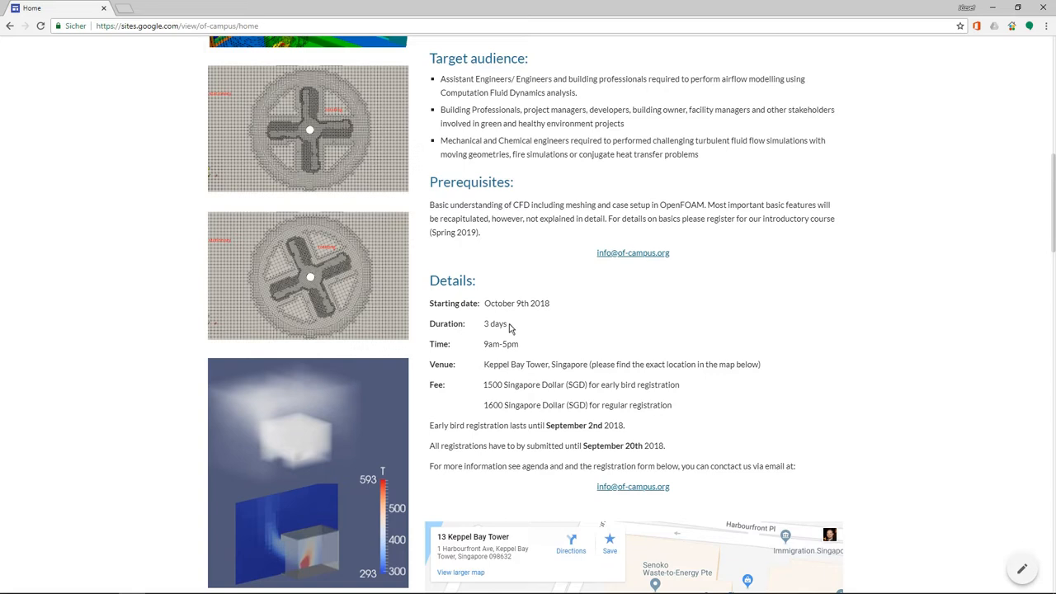
mouse_move(607, 348)
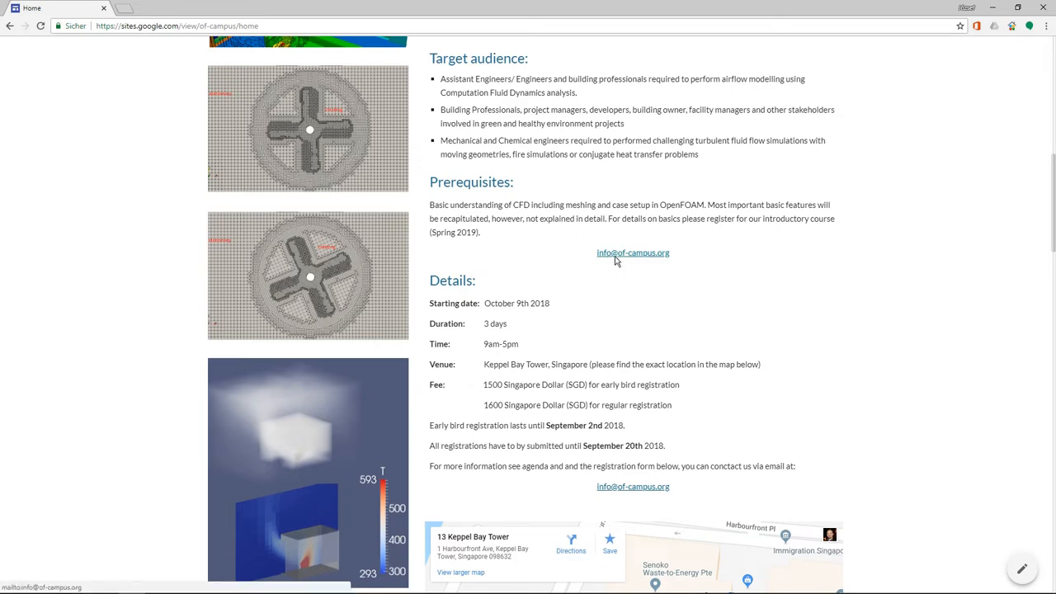
mouse_move(656, 260)
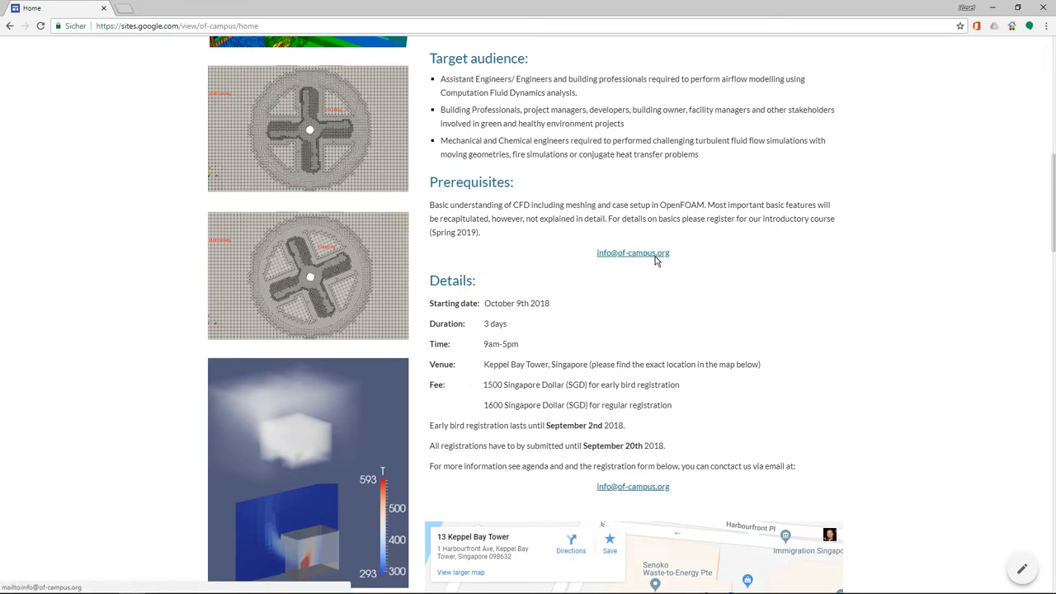
mouse_move(798, 266)
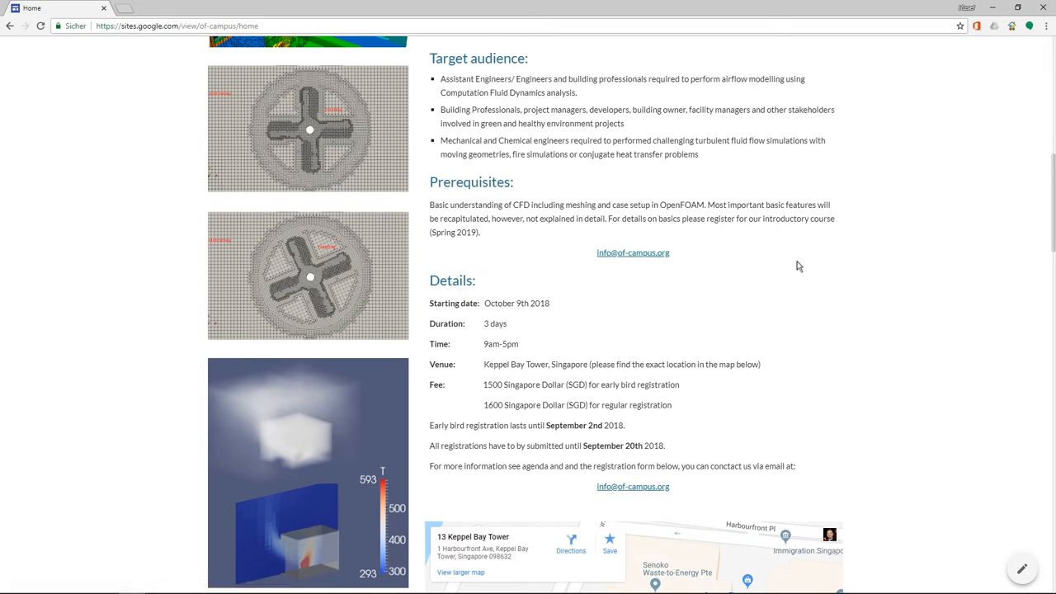
Scroll down to the Agenda listing Day 1 dispersion and fans and Day 2 fire modeling.
scroll(down, 3)
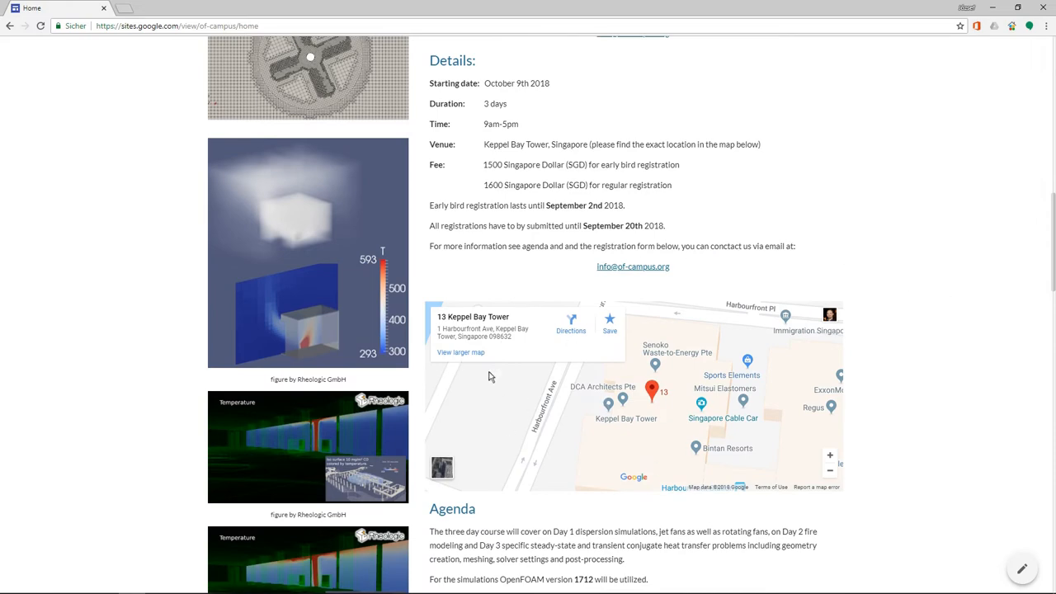
scroll(down, 3)
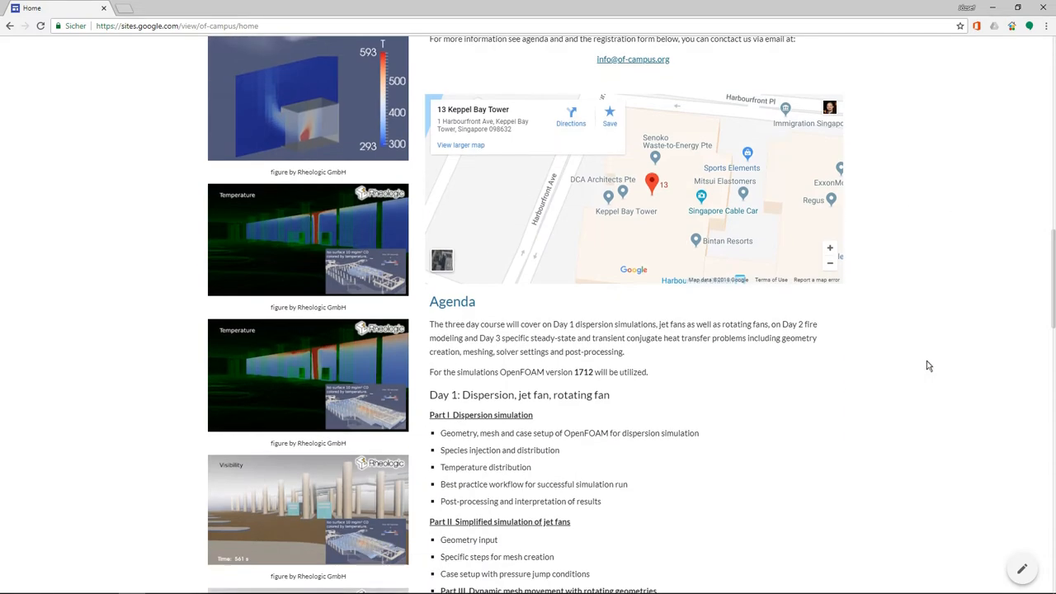
scroll(down, 3)
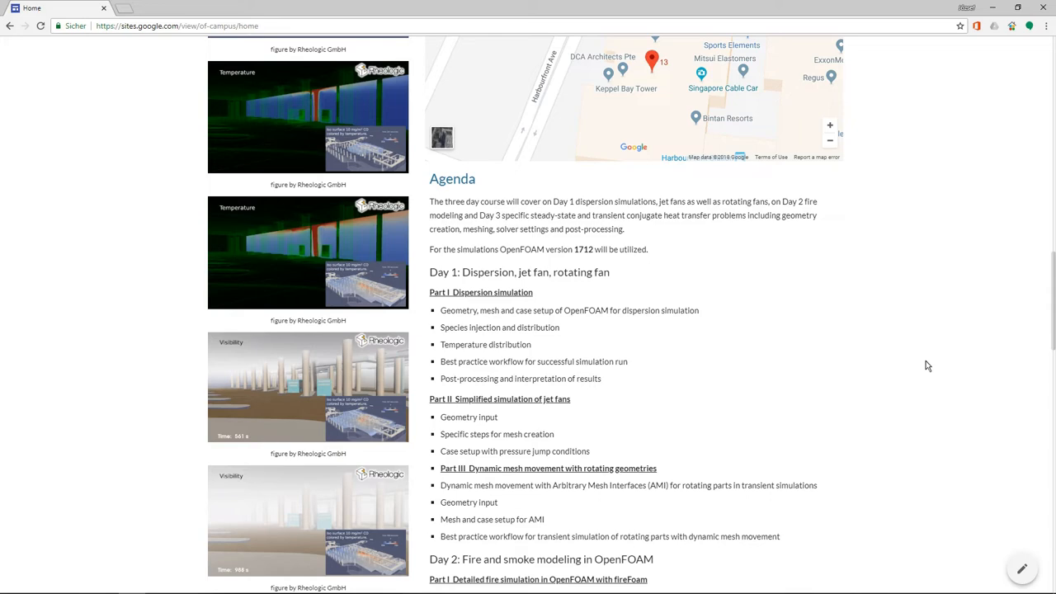
mouse_move(868, 322)
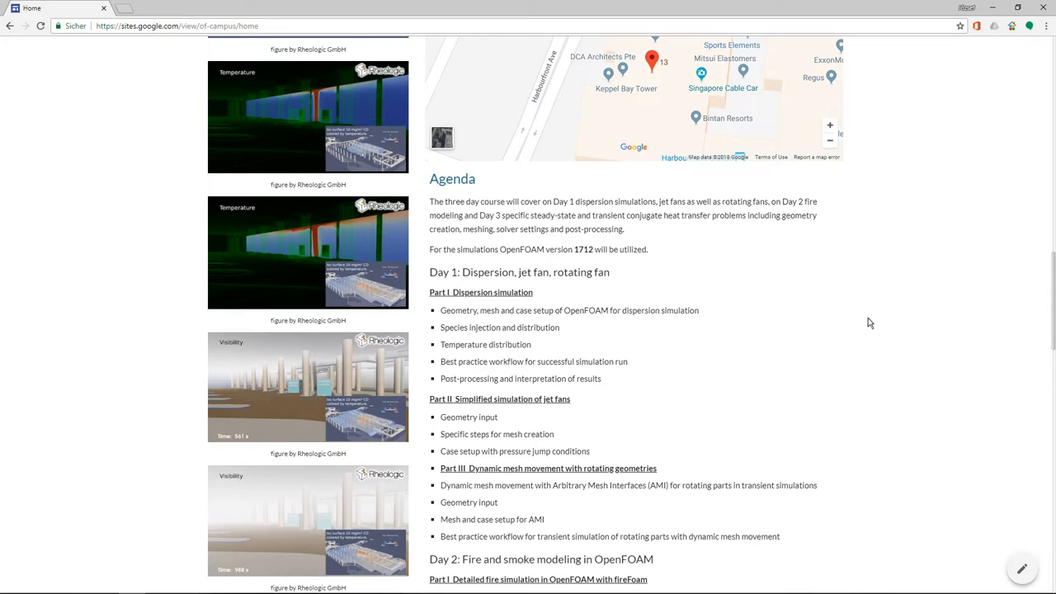
scroll(down, 3)
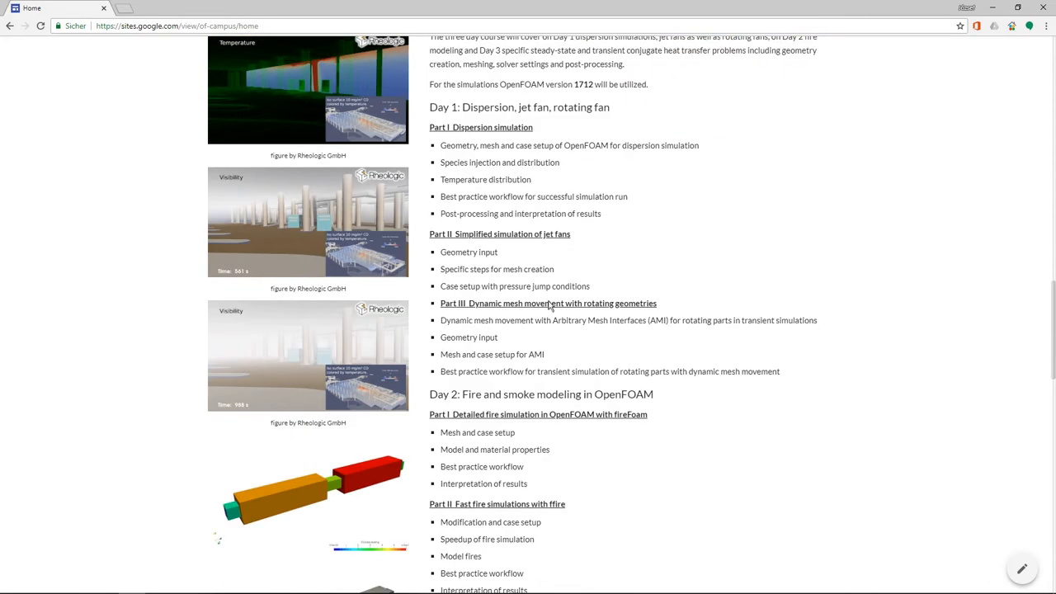
mouse_move(810, 279)
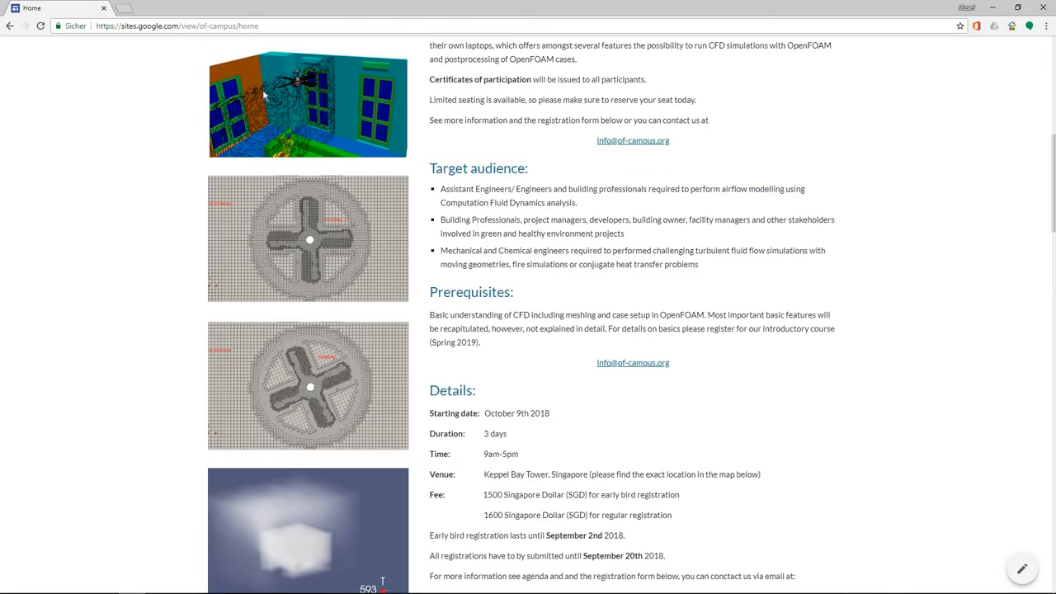
mouse_move(337, 261)
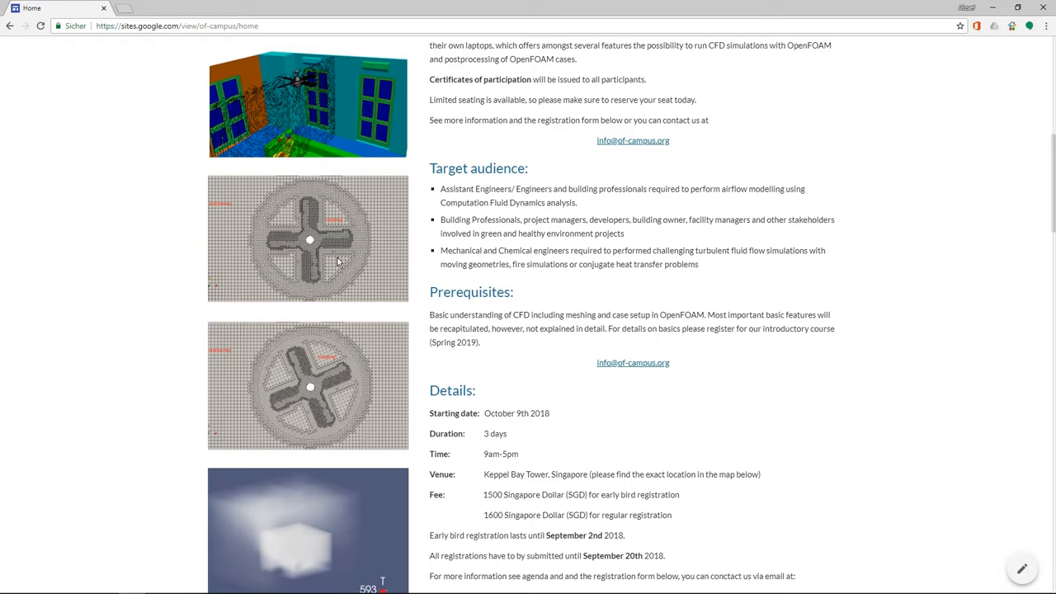
mouse_move(335, 223)
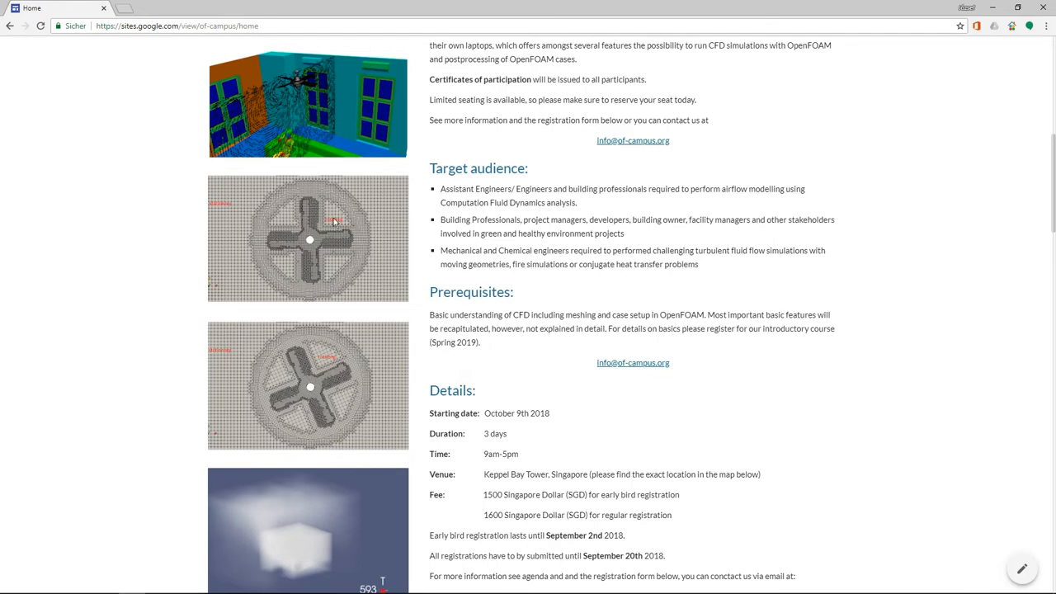
Scroll through the agenda to Day 3 conjugate heat transfer and the Registration heading.
scroll(down, 3)
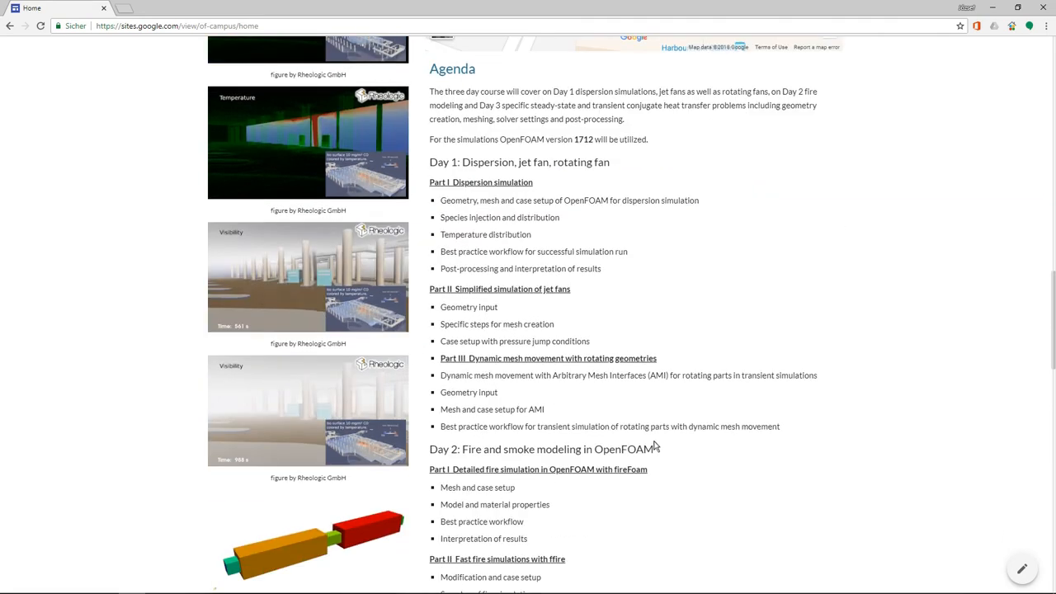
scroll(down, 3)
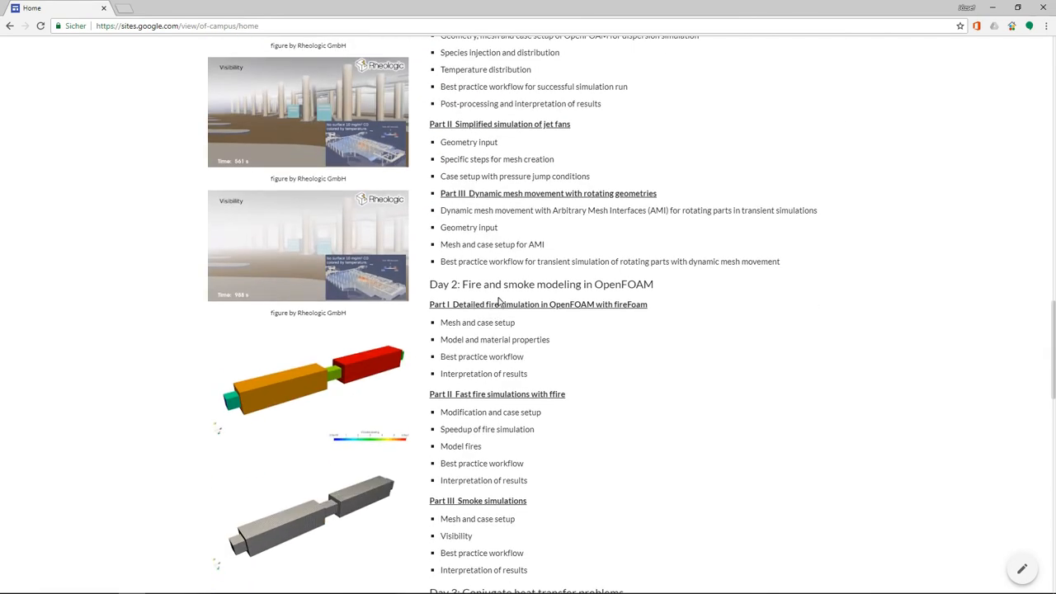
mouse_move(607, 333)
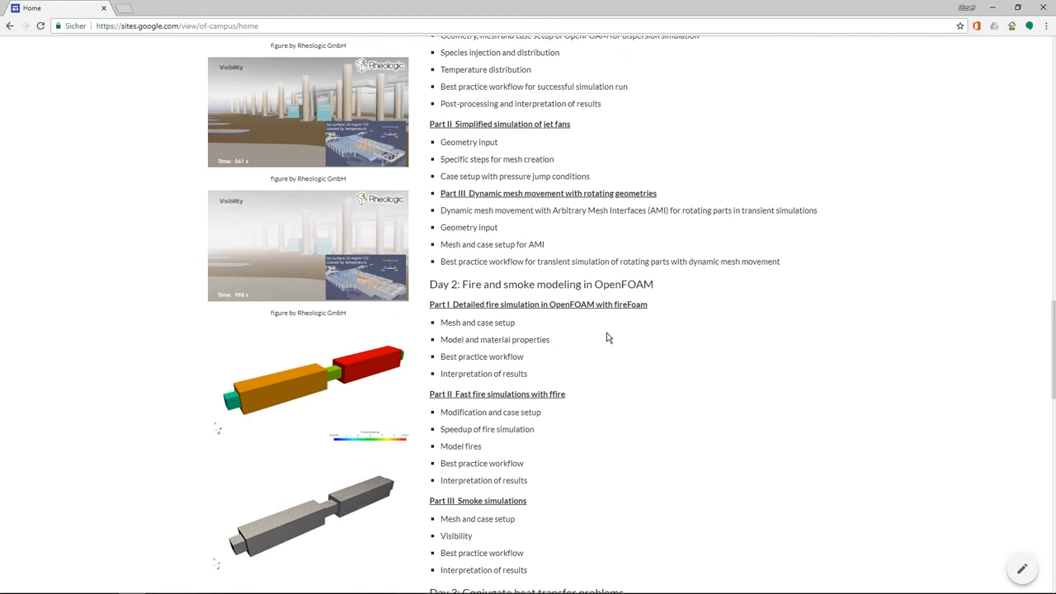
scroll(down, 3)
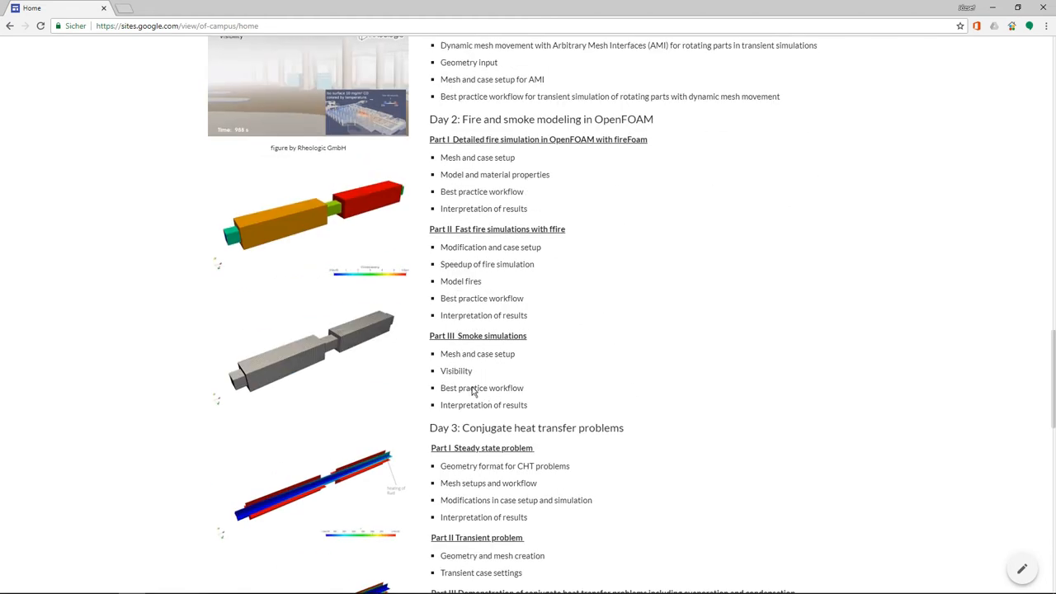
scroll(down, 3)
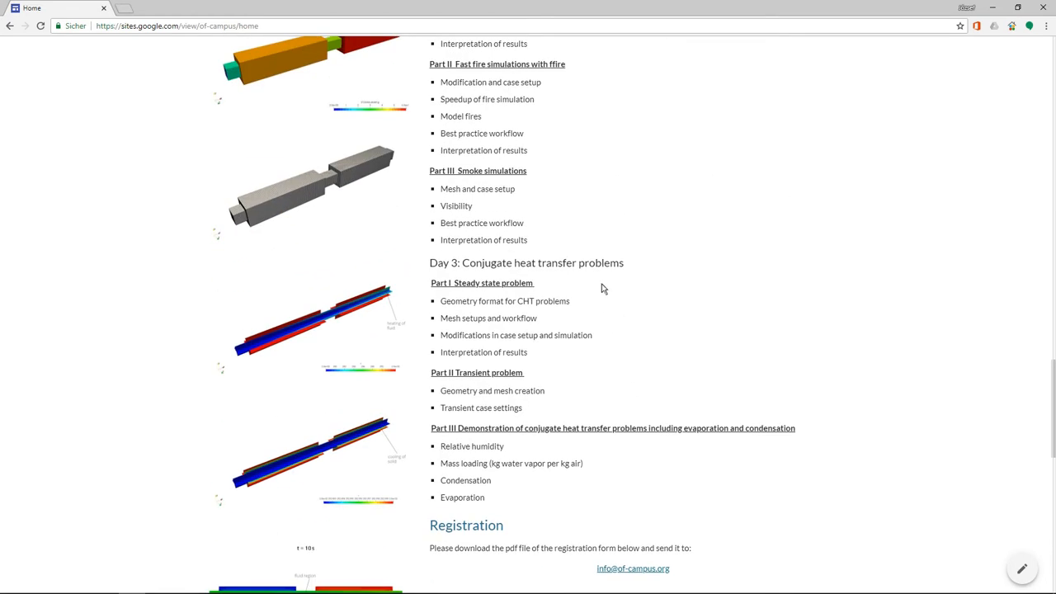
mouse_move(614, 262)
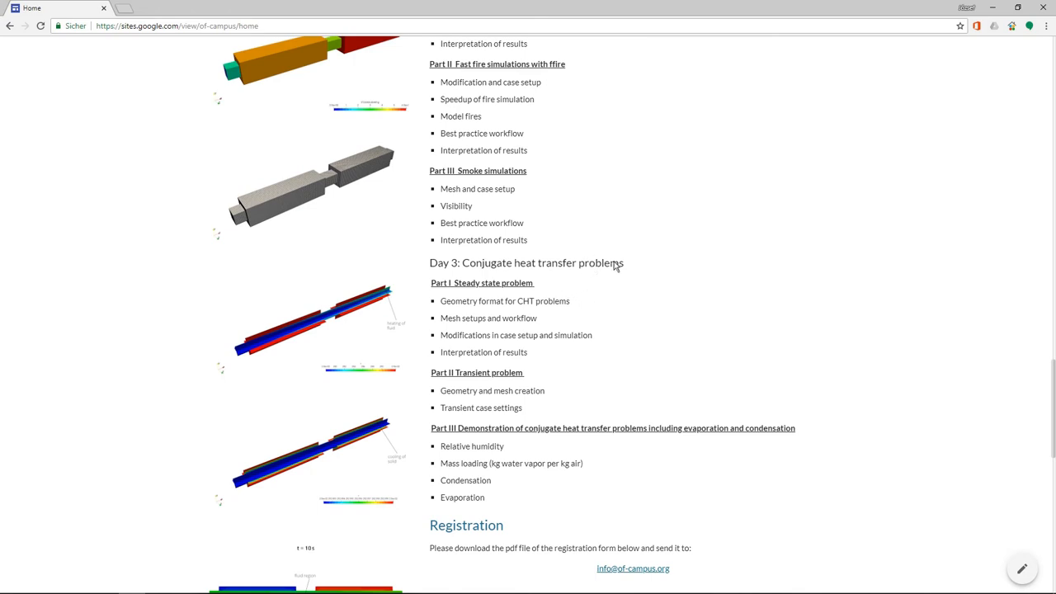
mouse_move(617, 266)
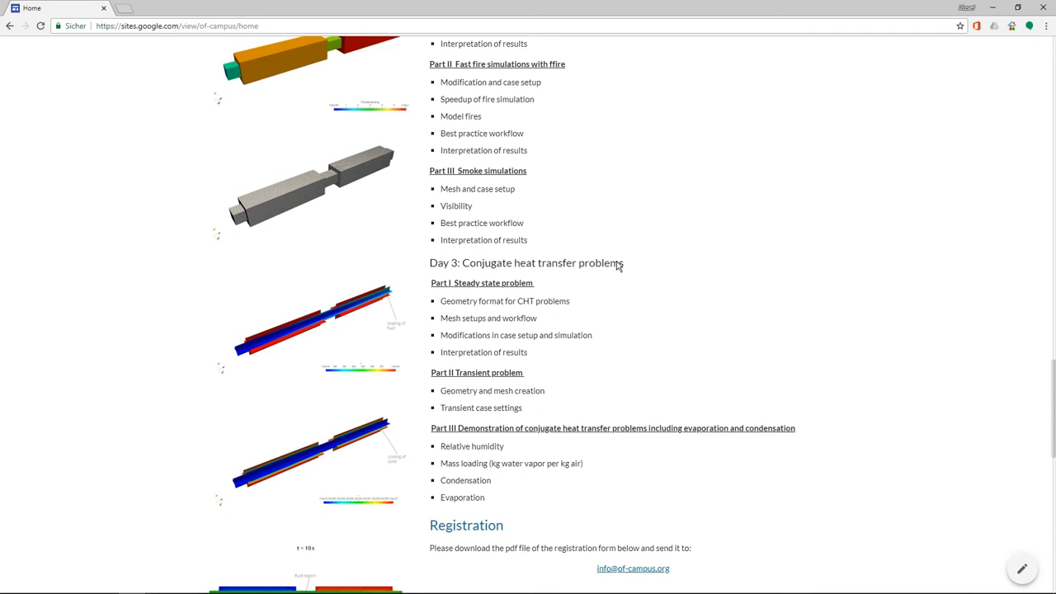
Scroll down to the embedded registration form PDF, then back up to the Day 2 agenda.
scroll(down, 3)
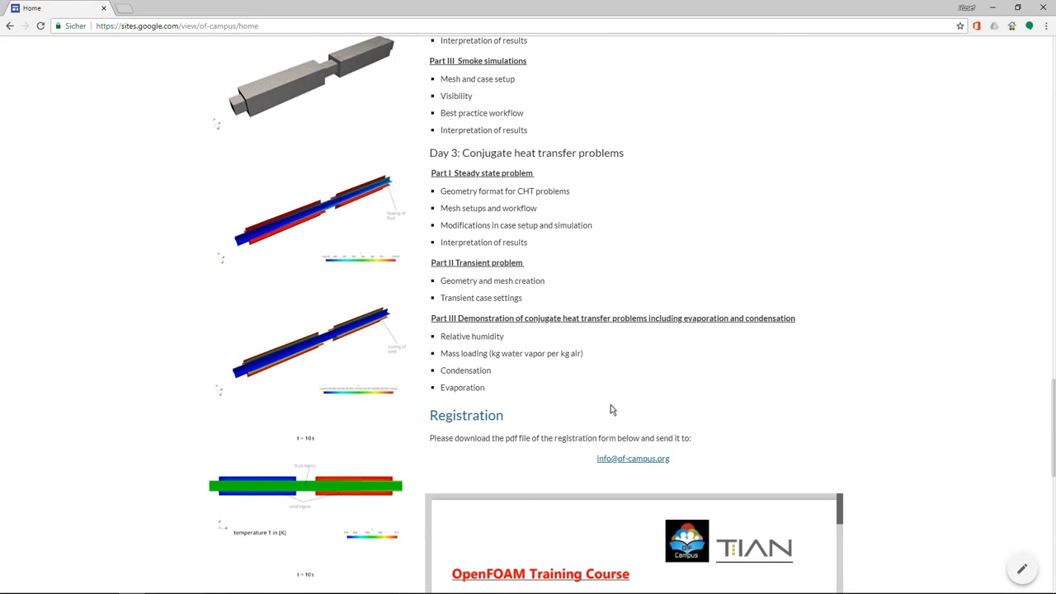
scroll(down, 3)
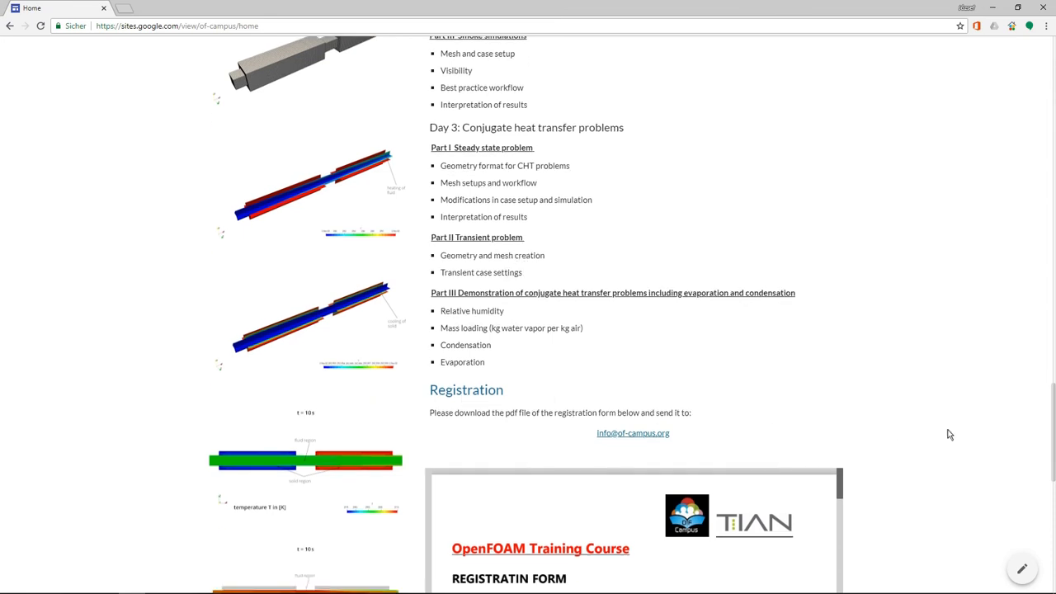
scroll(down, 3)
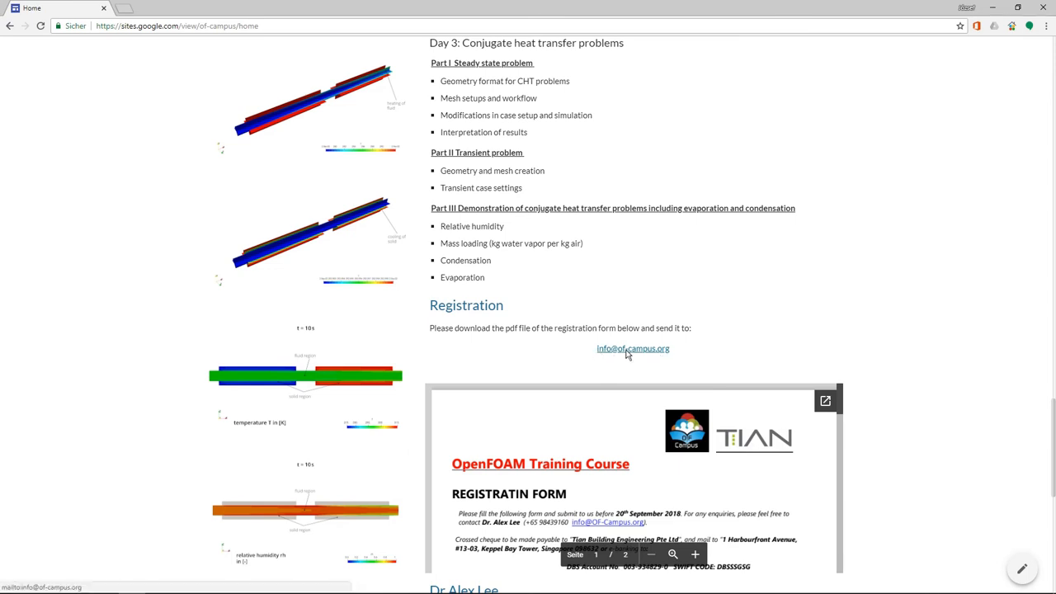
scroll(down, 3)
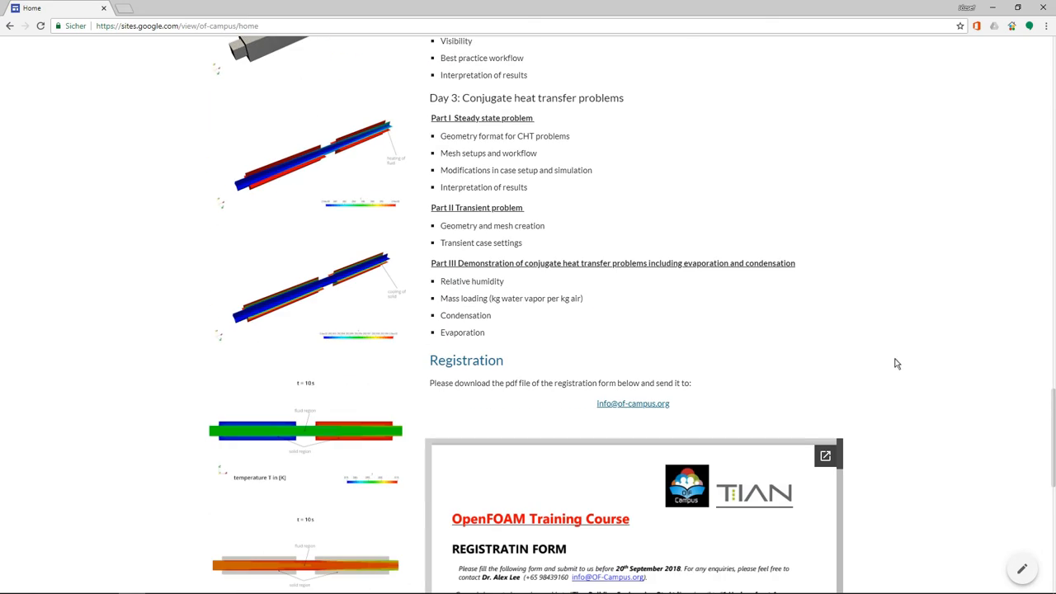
scroll(up, 3)
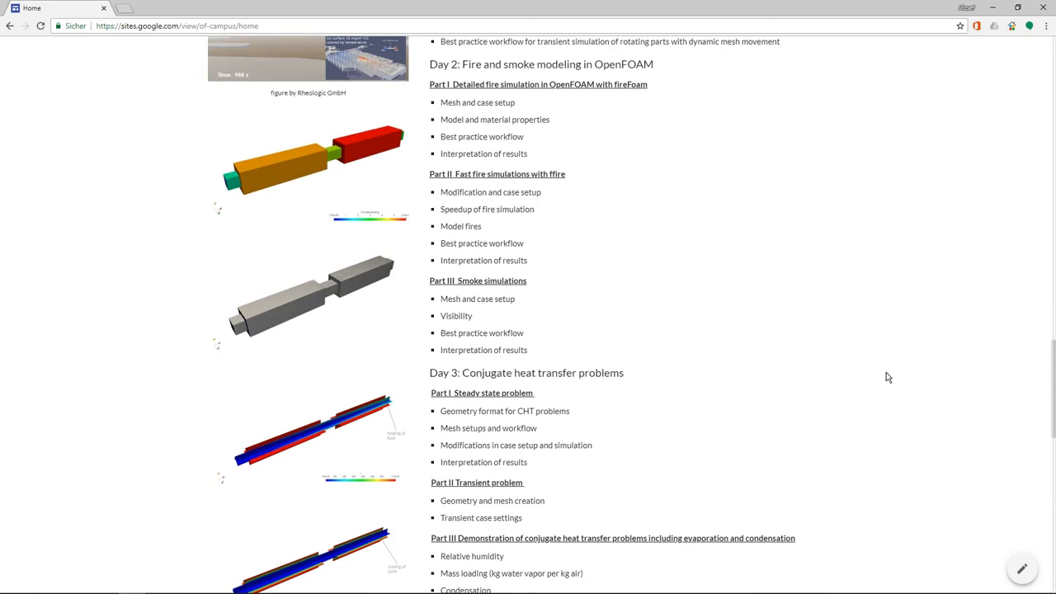
Scroll up past the Agenda and map to the Details section with dates, venue and fees.
scroll(up, 3)
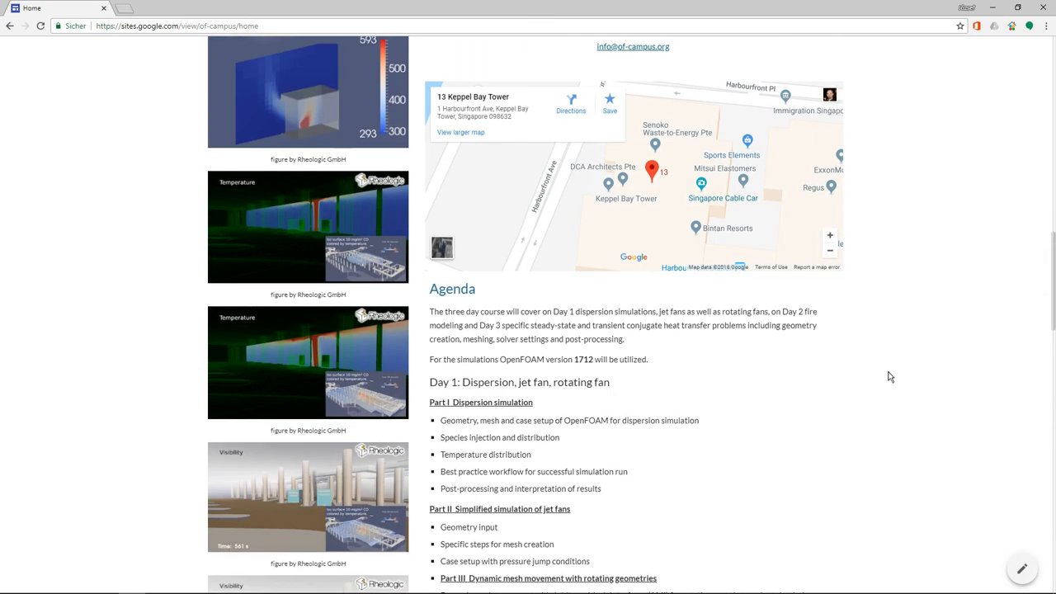
scroll(up, 3)
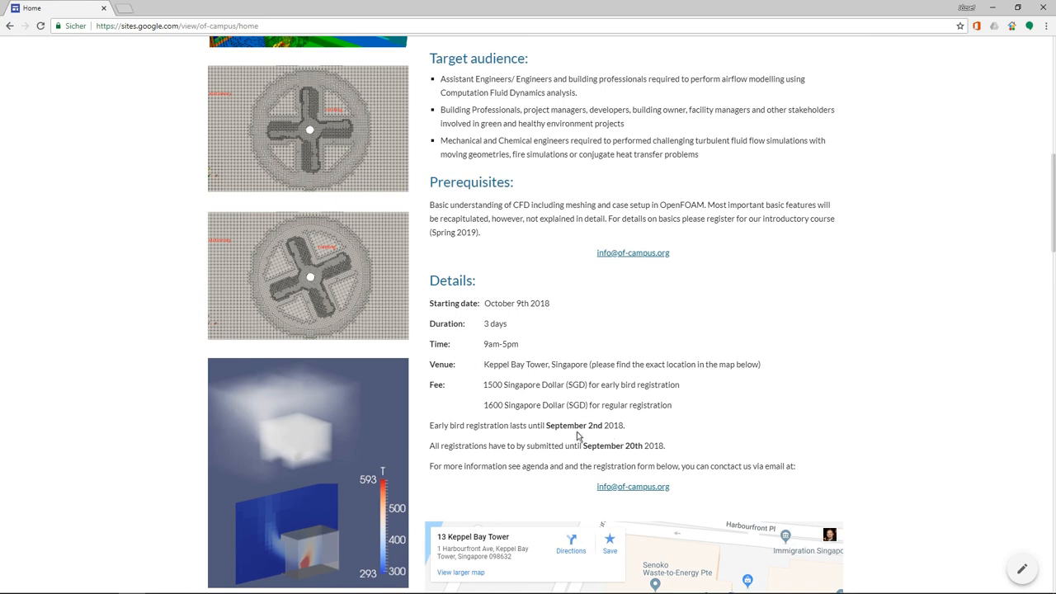
mouse_move(602, 432)
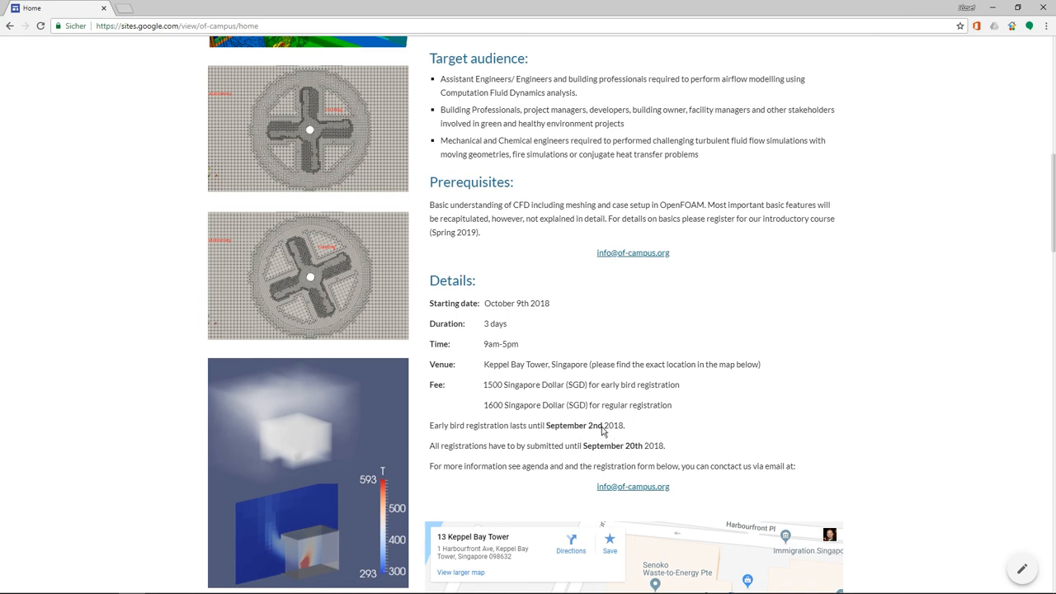
mouse_move(528, 383)
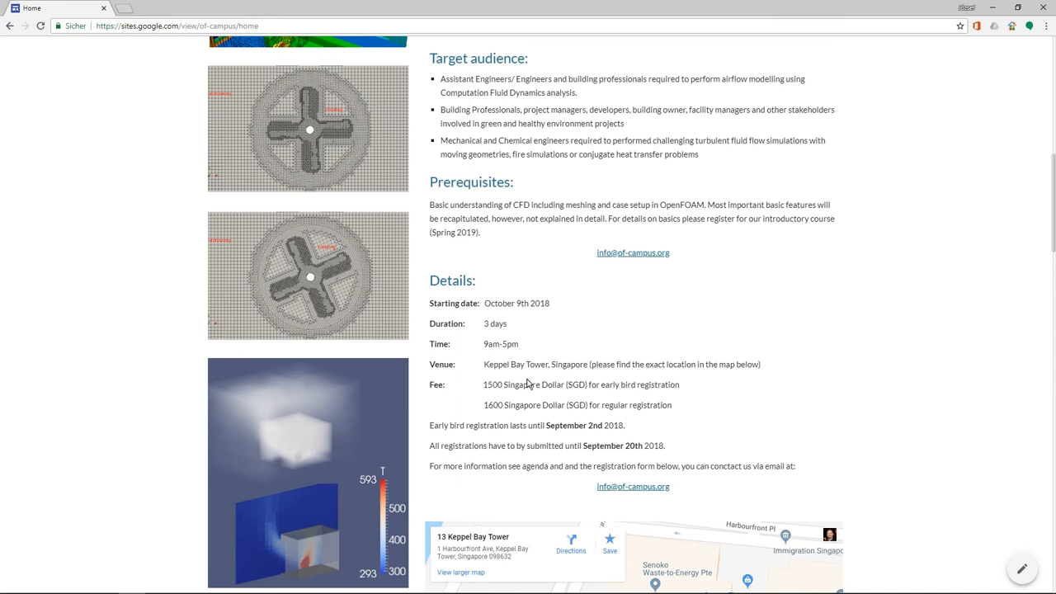
mouse_move(640, 456)
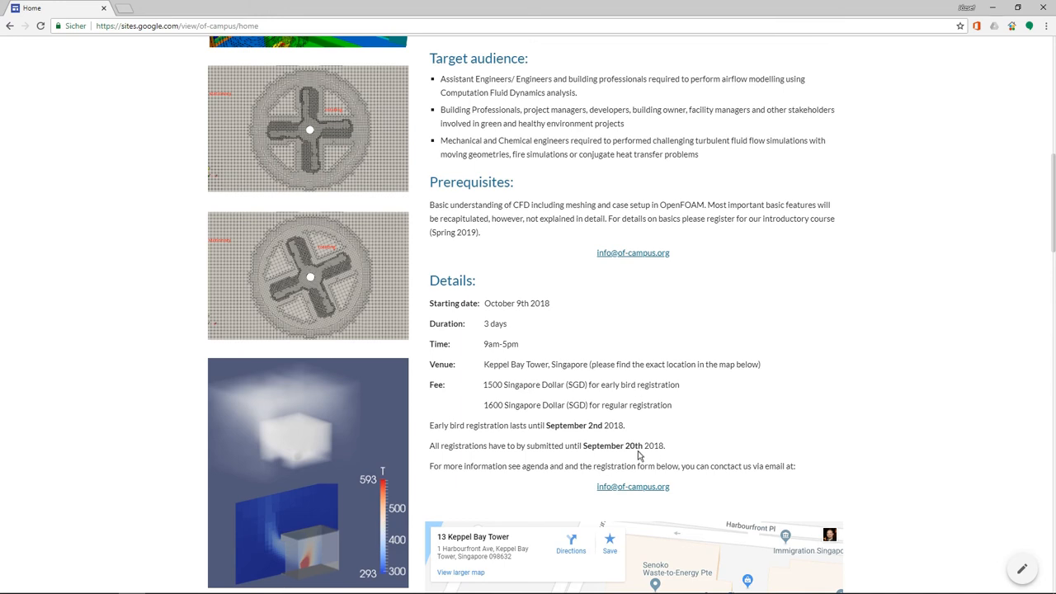
mouse_move(614, 442)
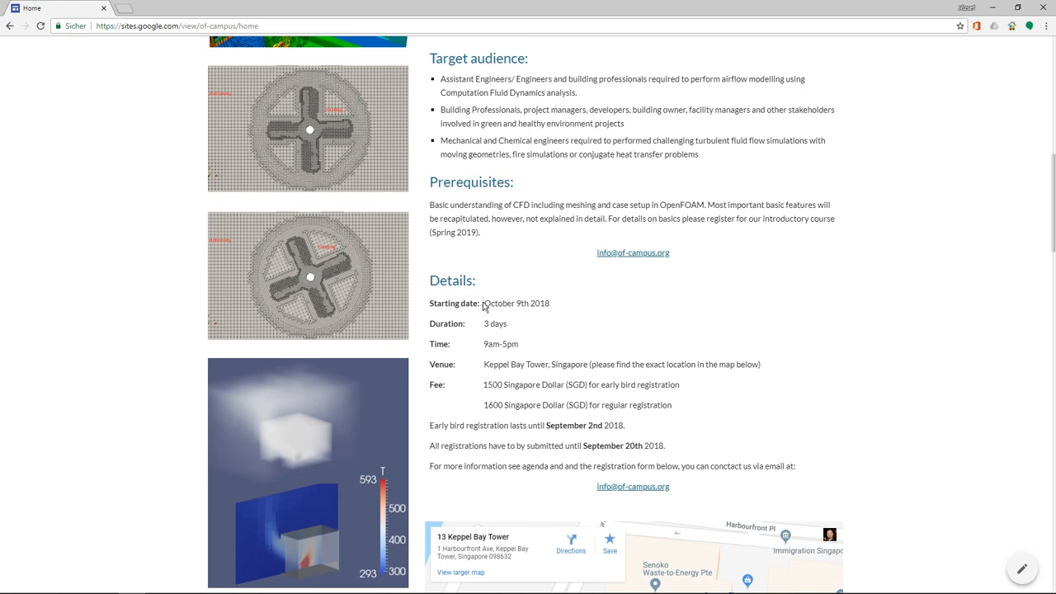
mouse_move(525, 307)
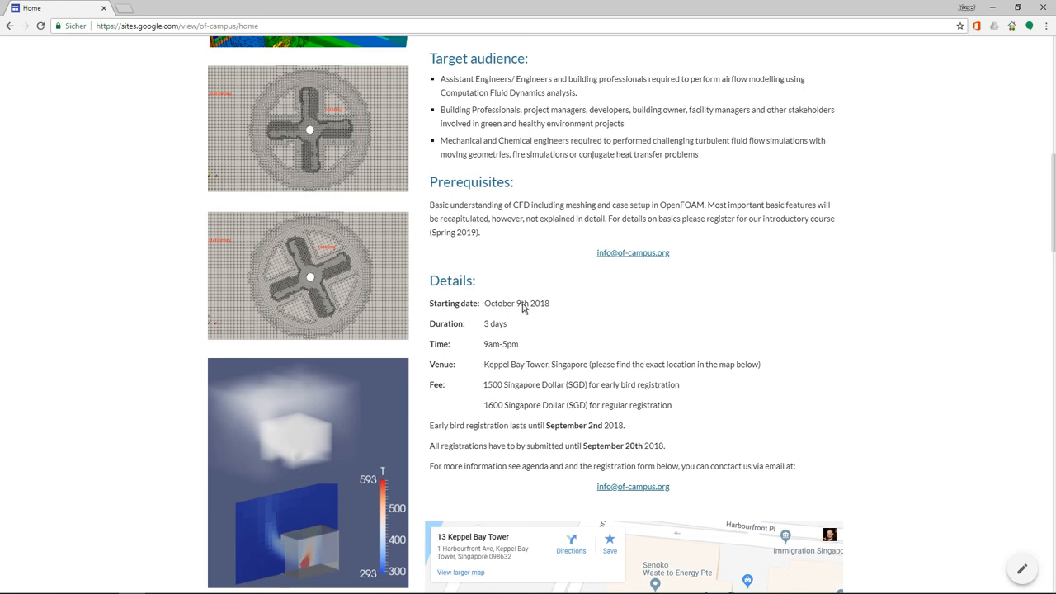
mouse_move(545, 308)
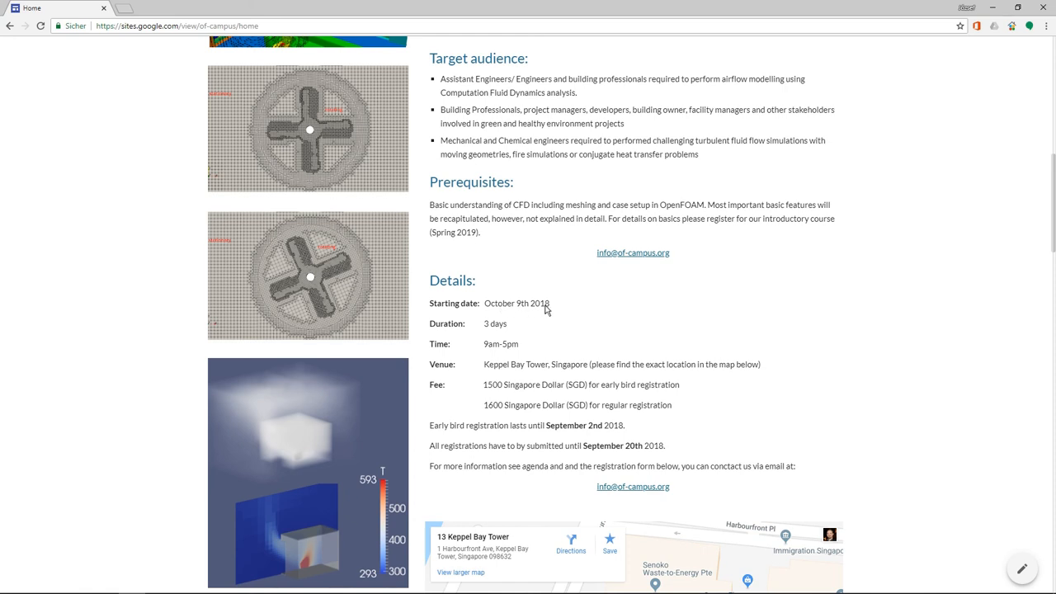